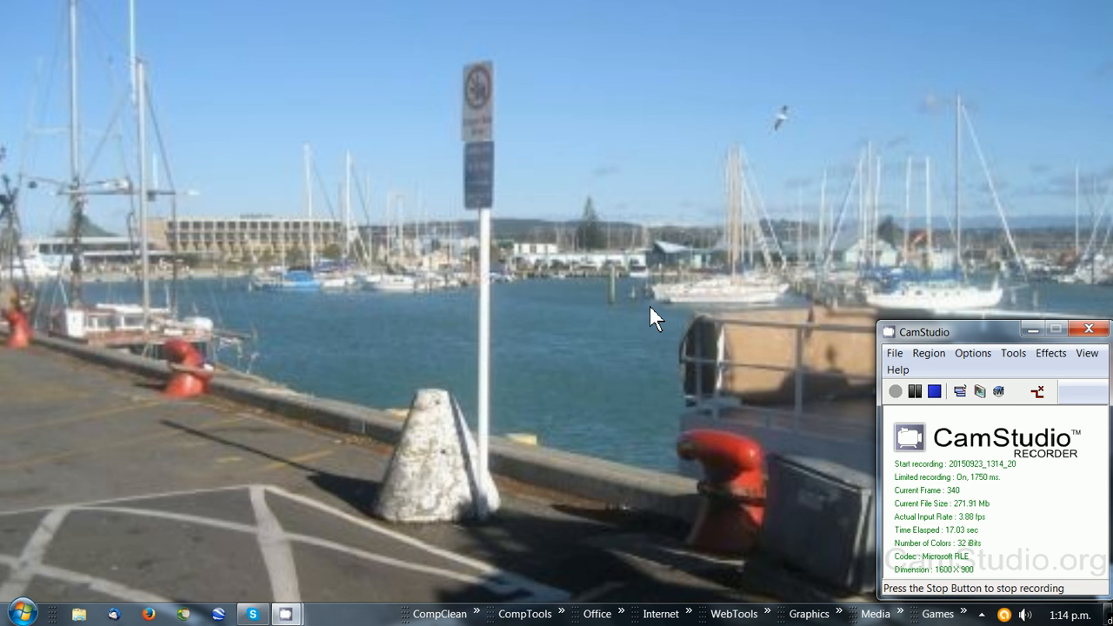
mouse_move(400, 428)
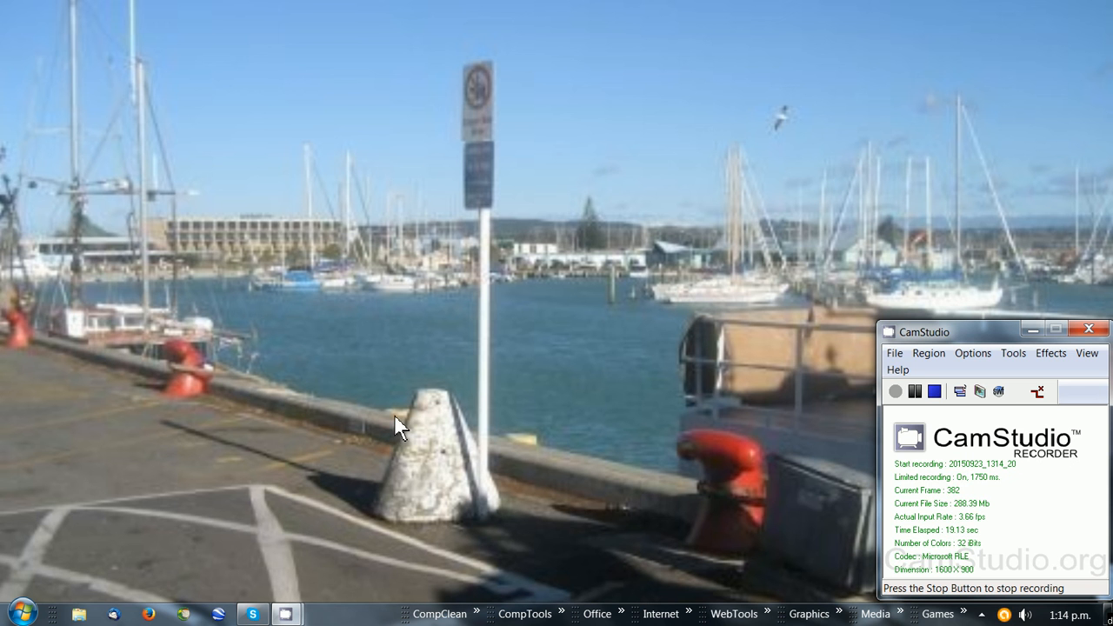
mouse_move(299, 468)
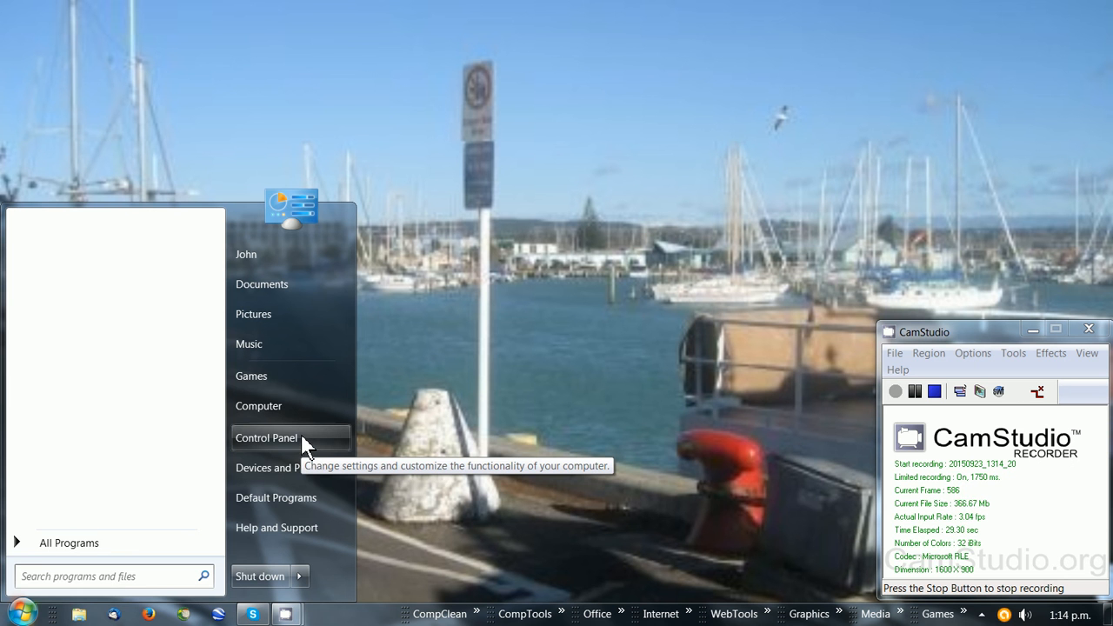
- Search Control Panel for 'mic' to list Speech Recognition, Troubleshooting and Sound results
left_click(266, 439)
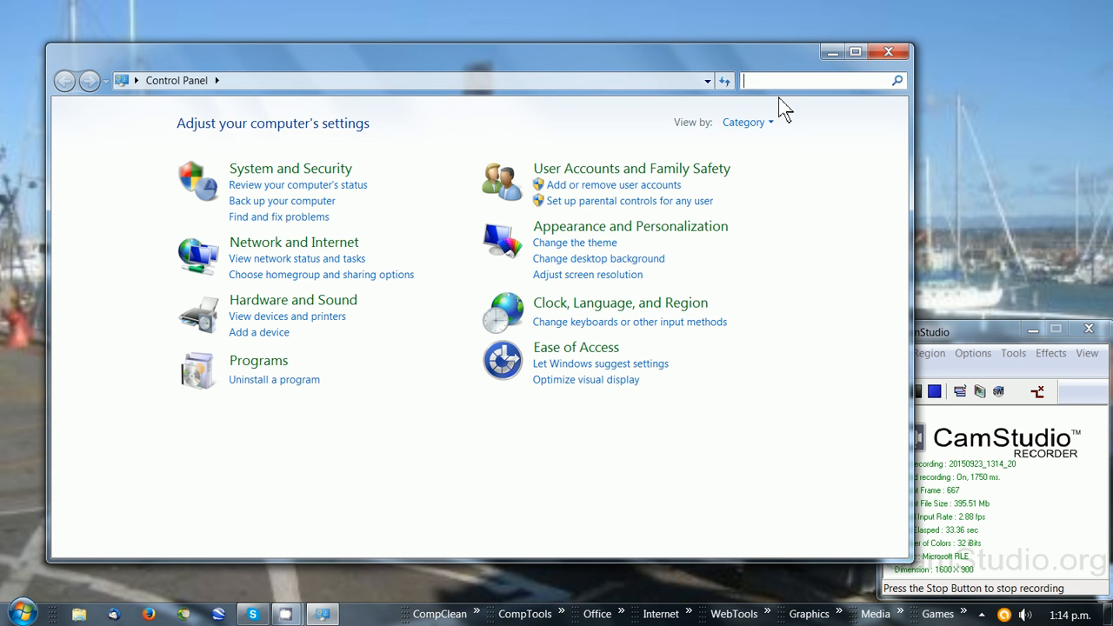
type("microphone")
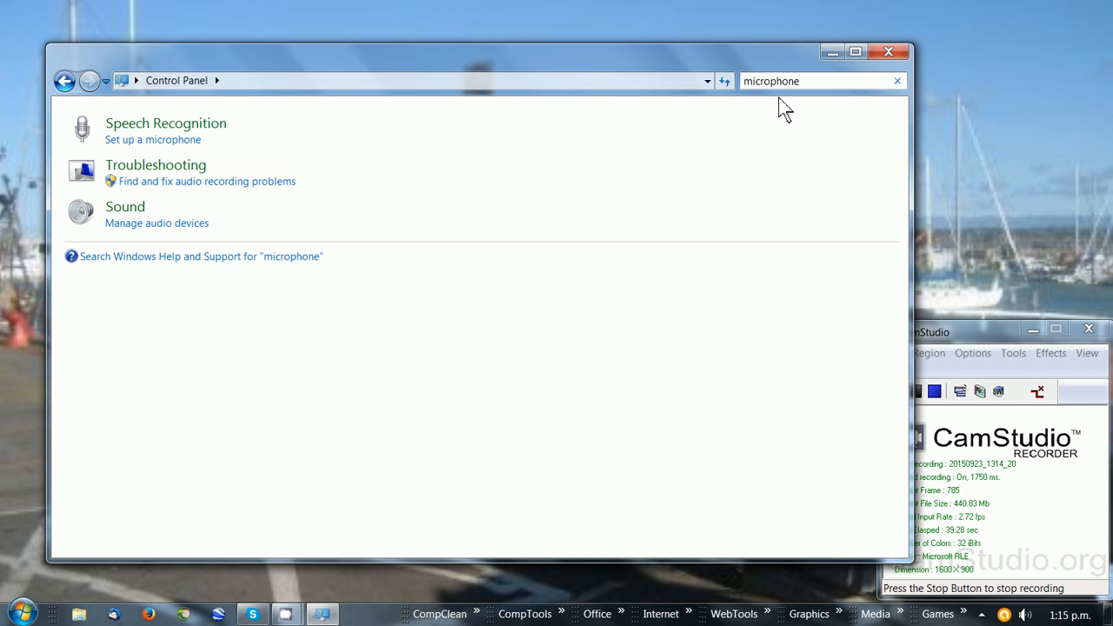
mouse_move(327, 150)
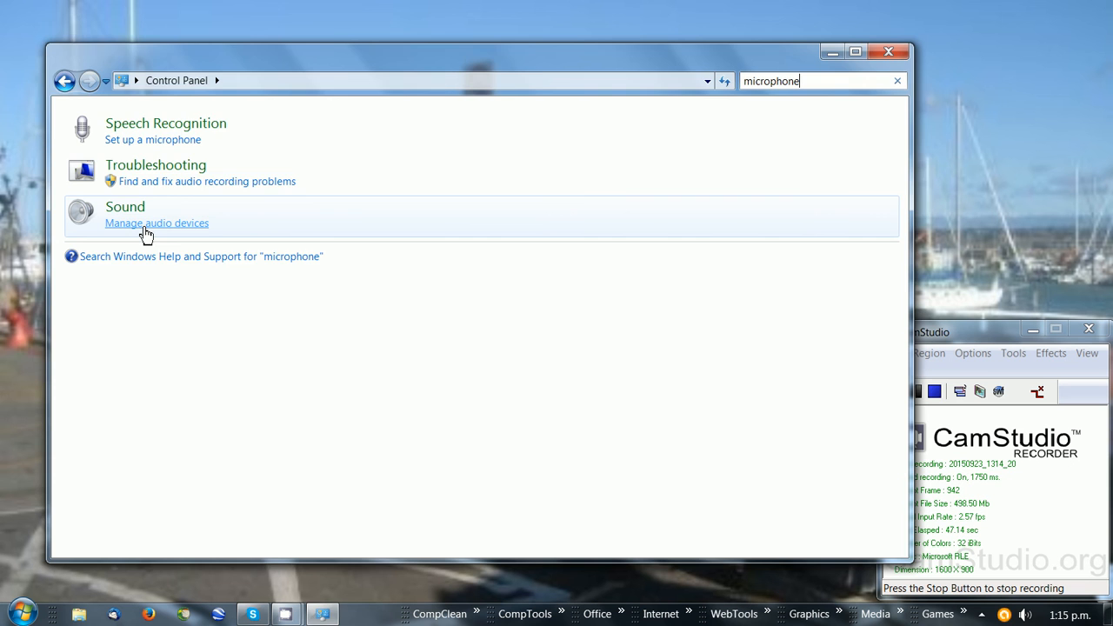
- Review the Recording devices and leave the HD Webcam C510 microphone selected as default
left_click(157, 222)
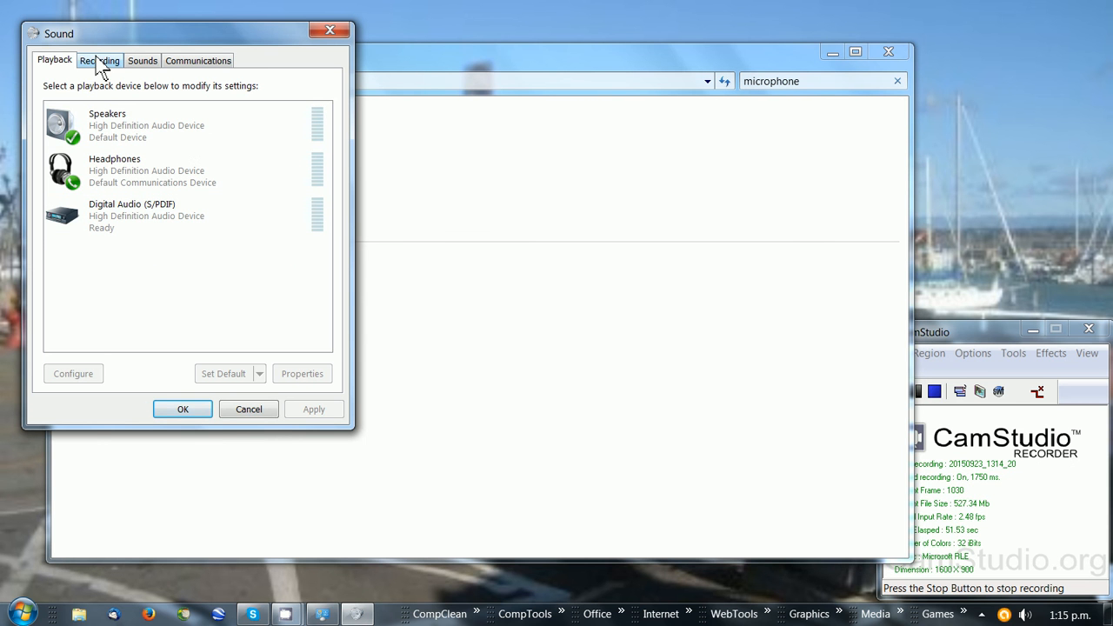
left_click(99, 59)
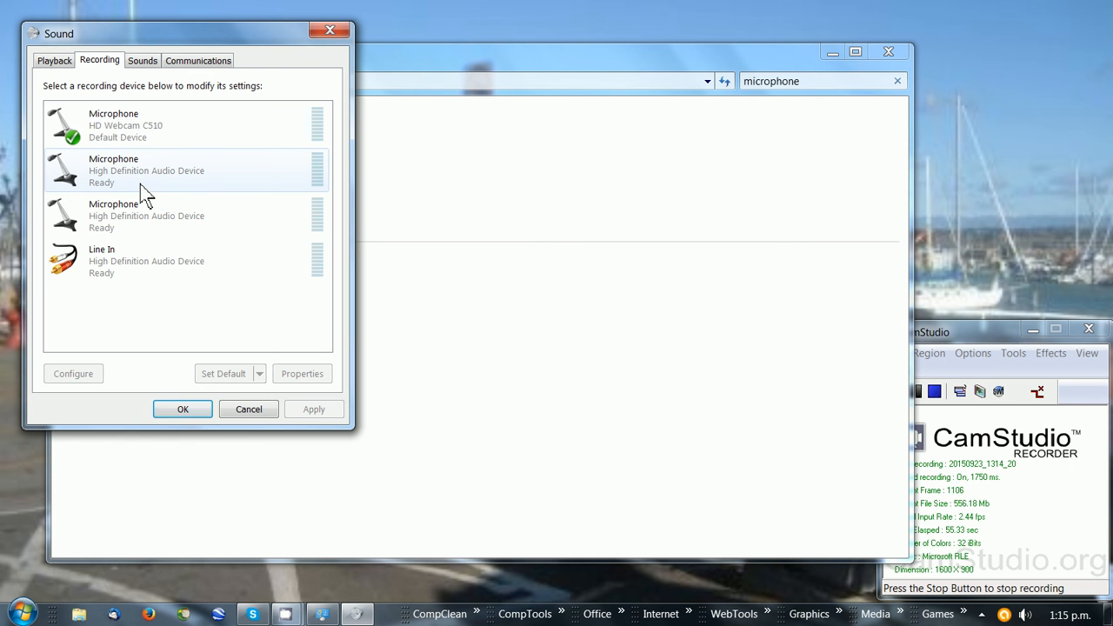
left_click(146, 261)
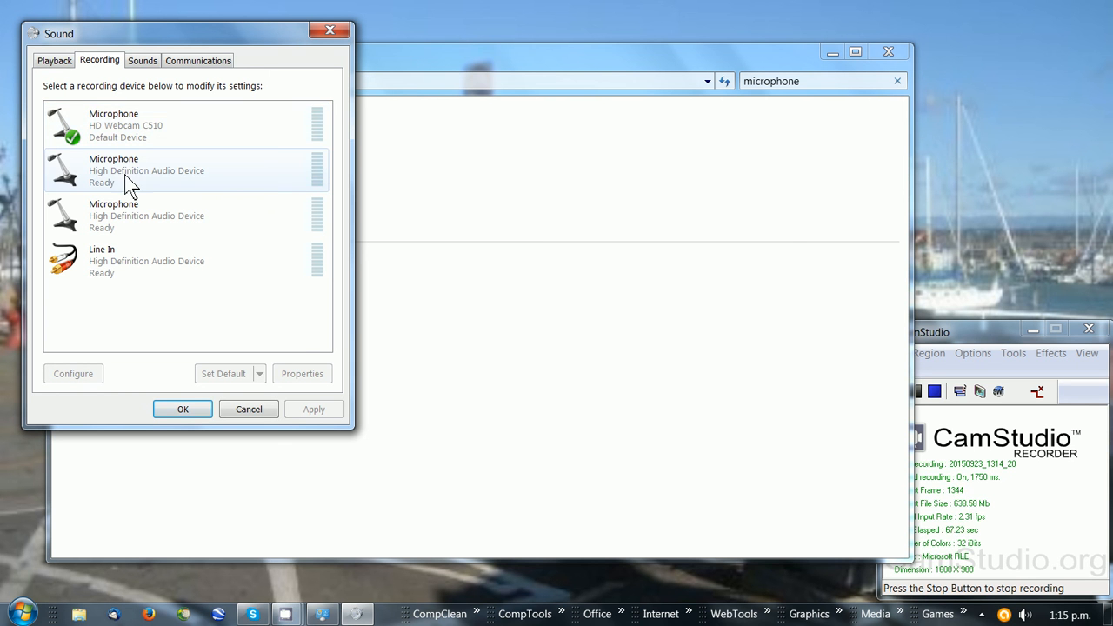
left_click(174, 125)
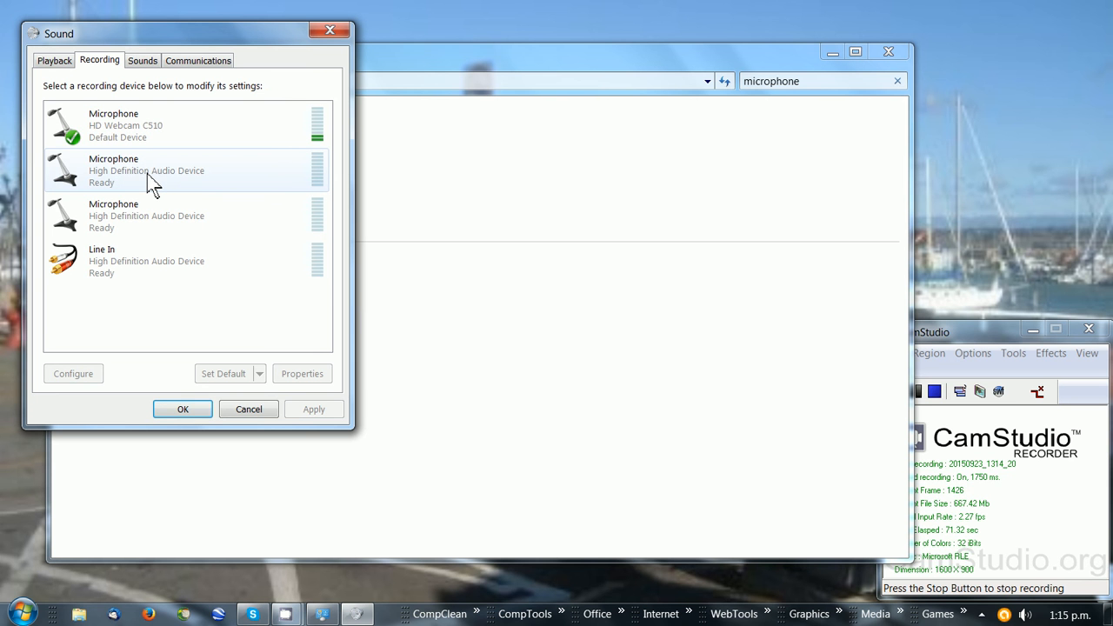
left_click(174, 170)
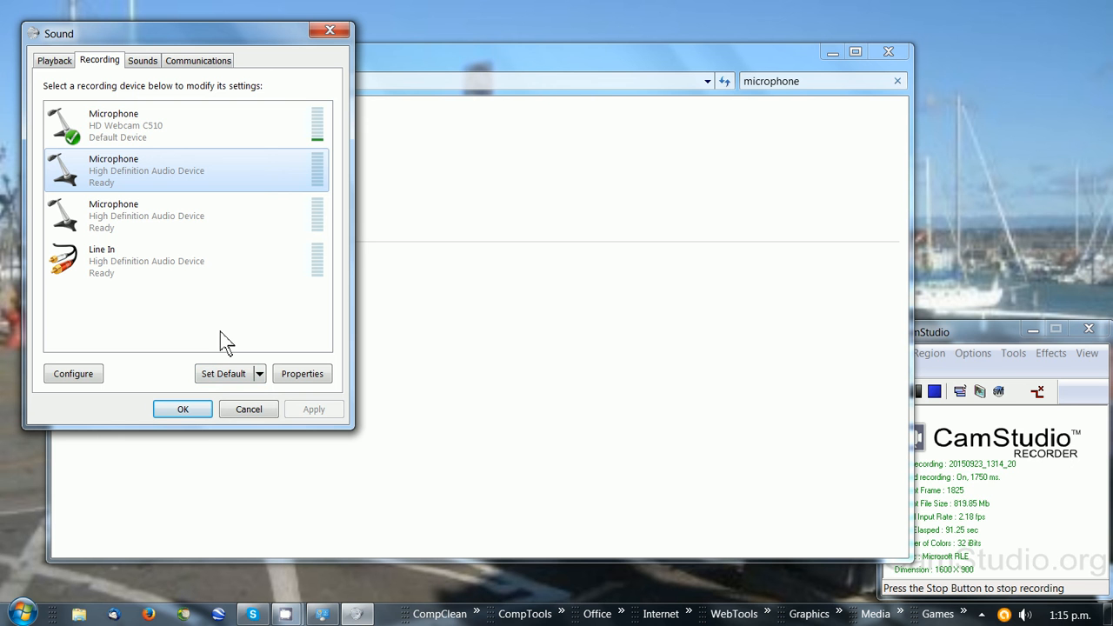
mouse_move(209, 329)
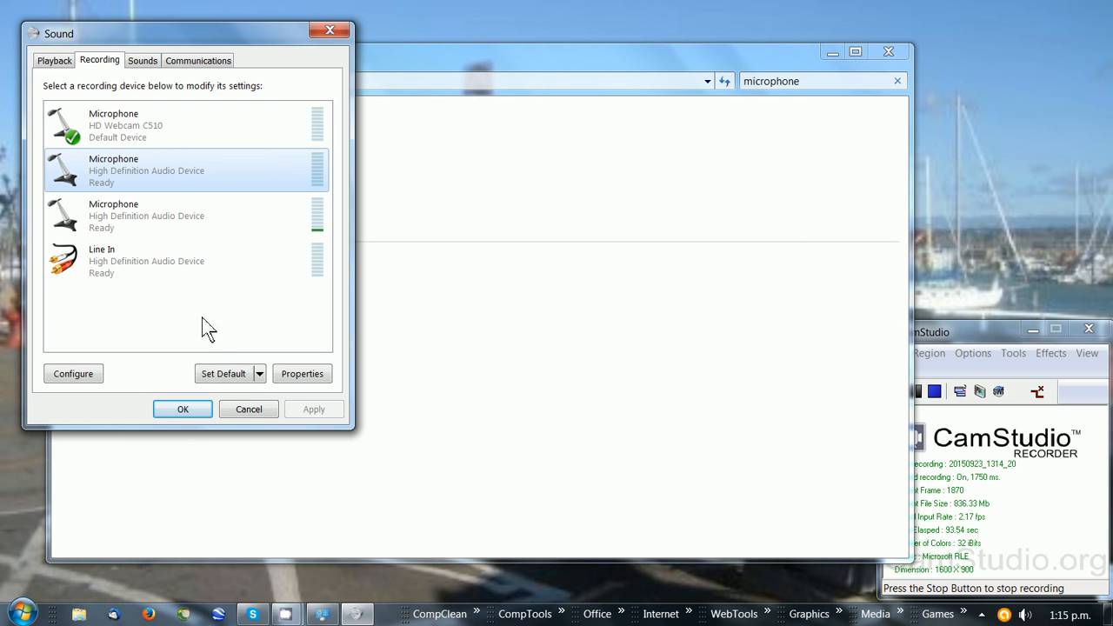
left_click(130, 125)
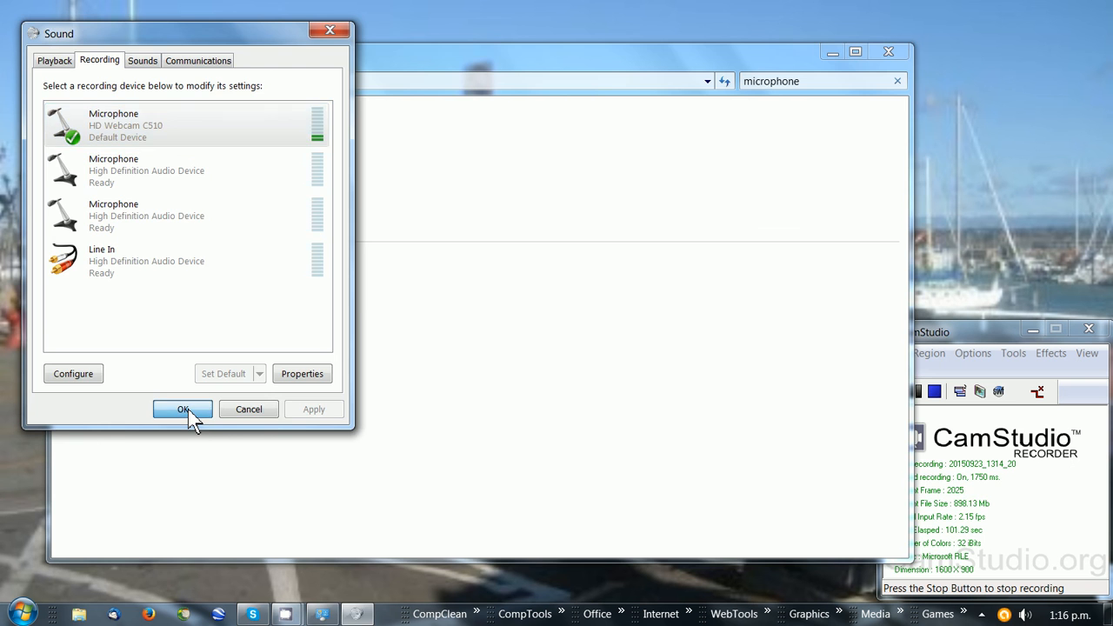
- Confirm the Sound dialog with OK, returning to the microphone search results
left_click(182, 409)
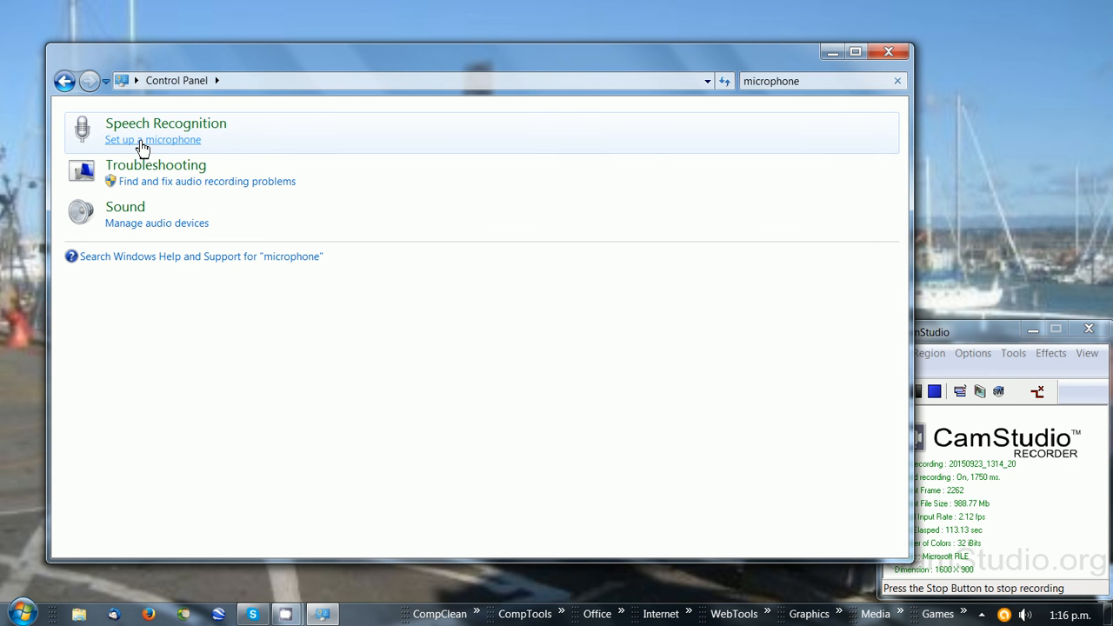
- Start the Microphone Setup Wizard with type Other and reach the placement advice page
left_click(153, 139)
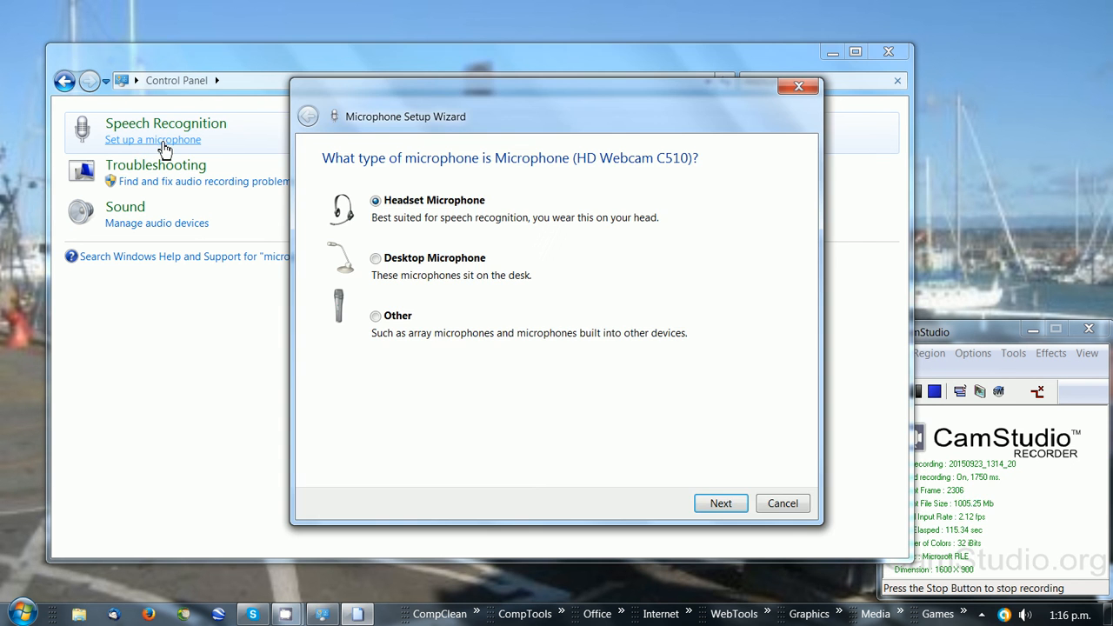
mouse_move(494, 188)
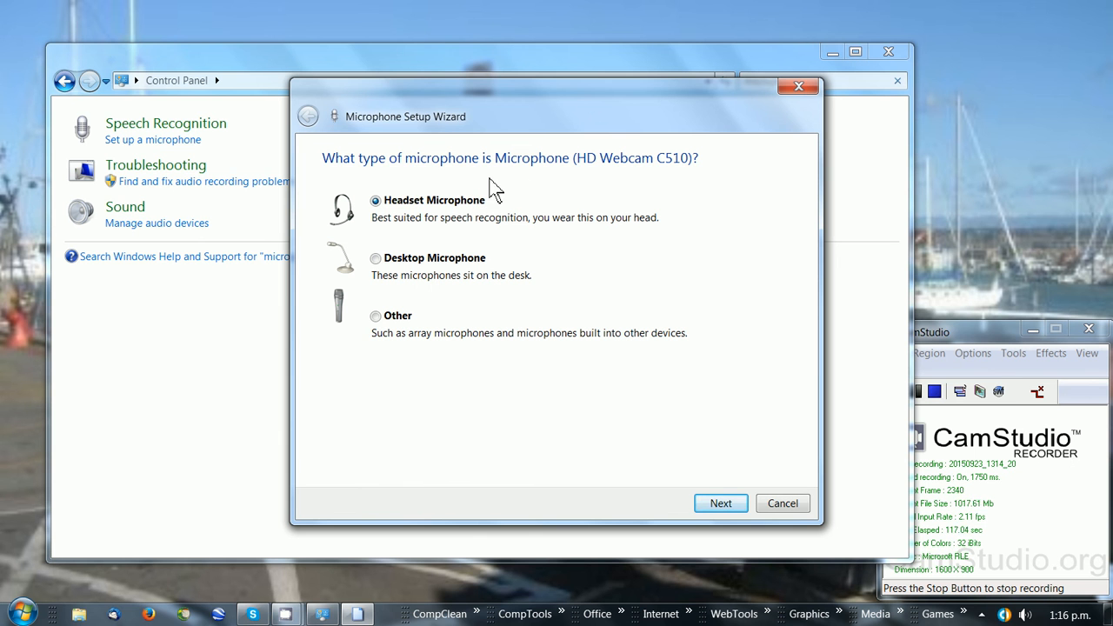
mouse_move(565, 207)
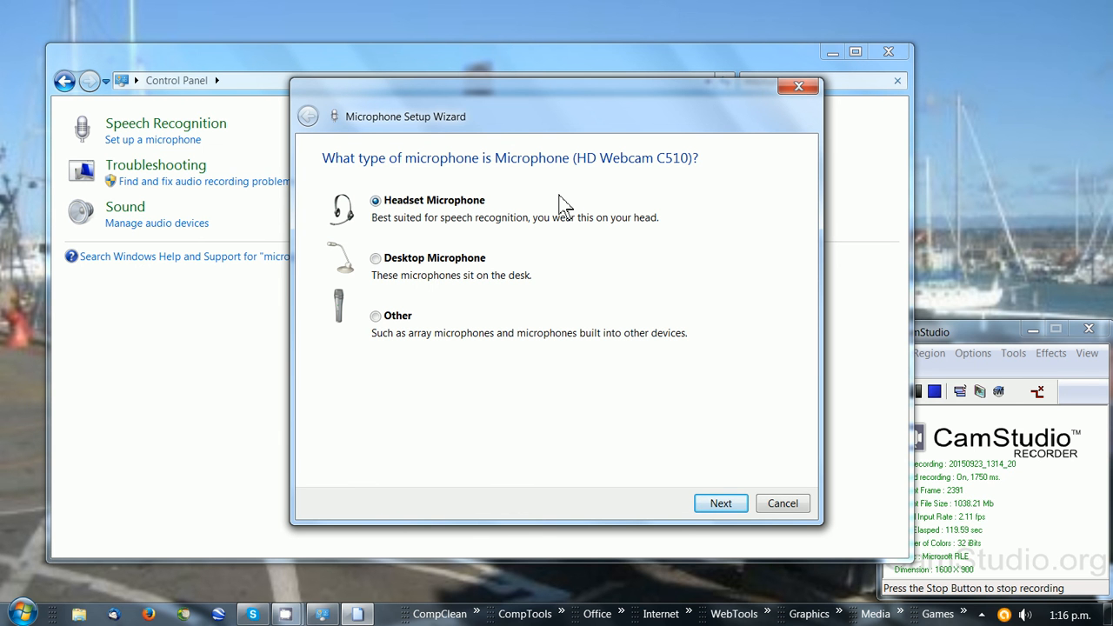
mouse_move(713, 188)
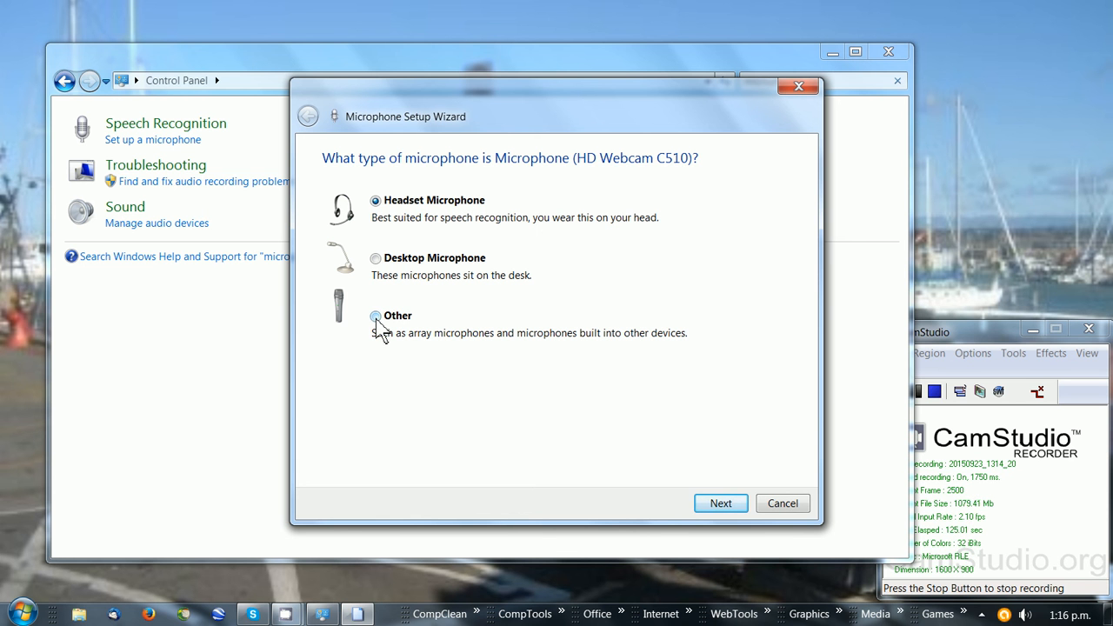
left_click(376, 317)
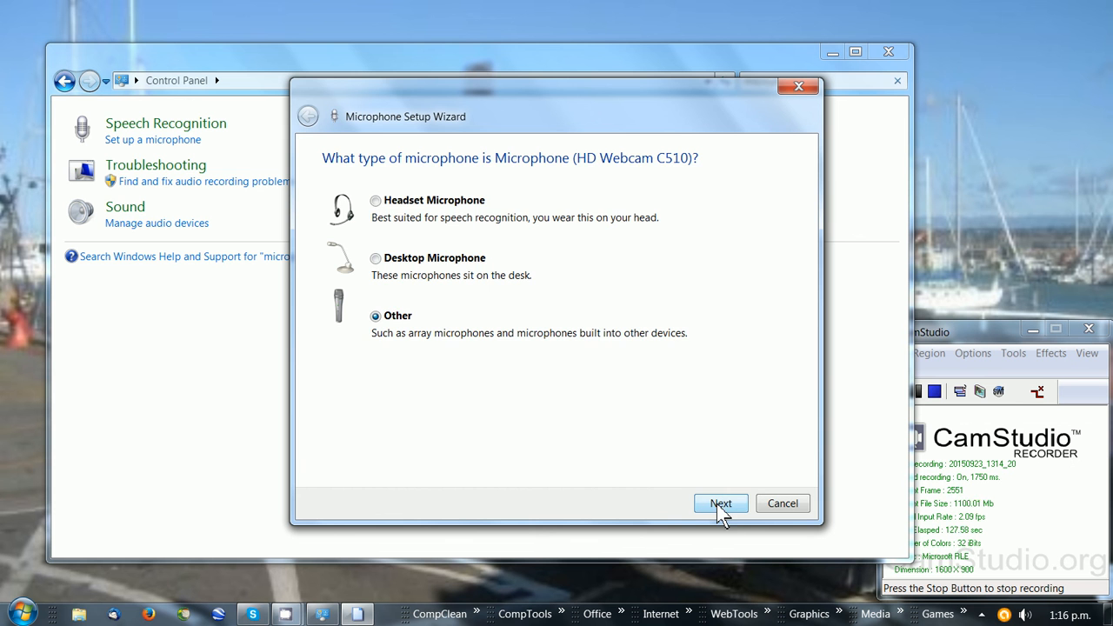
left_click(720, 503)
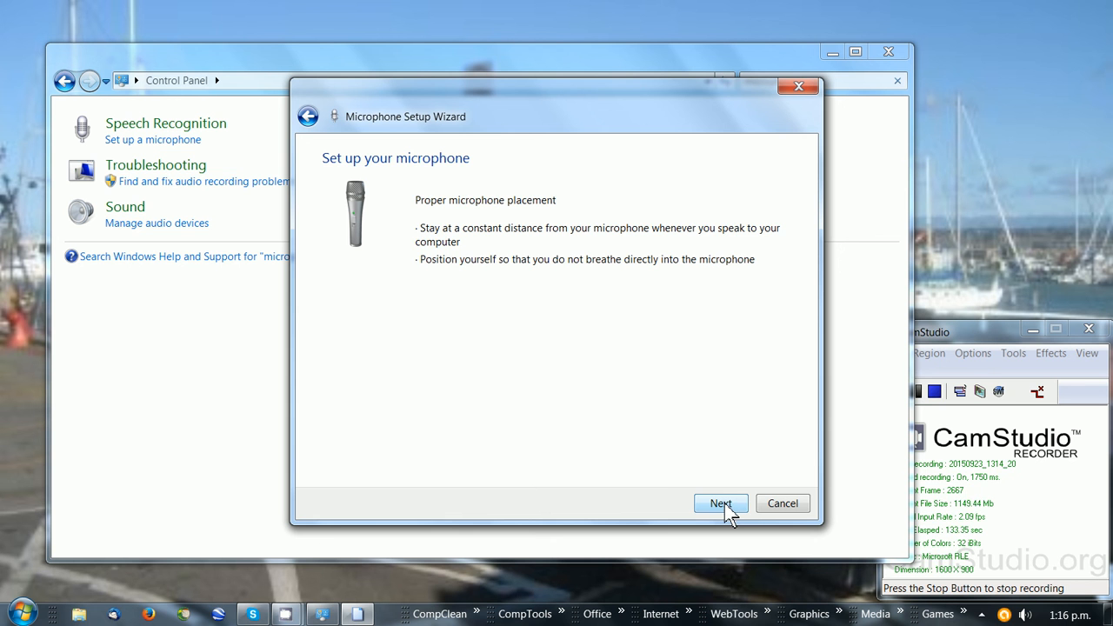
- Calibrate the microphone volume by reading the sample aloud until the wizard reports it set up
left_click(720, 505)
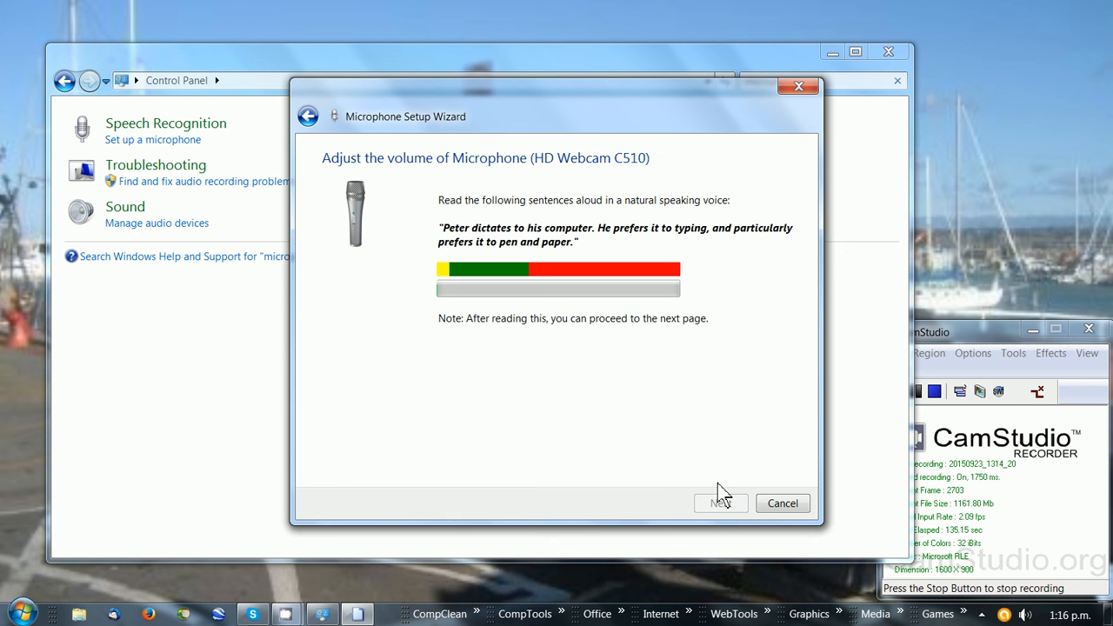
mouse_move(710, 461)
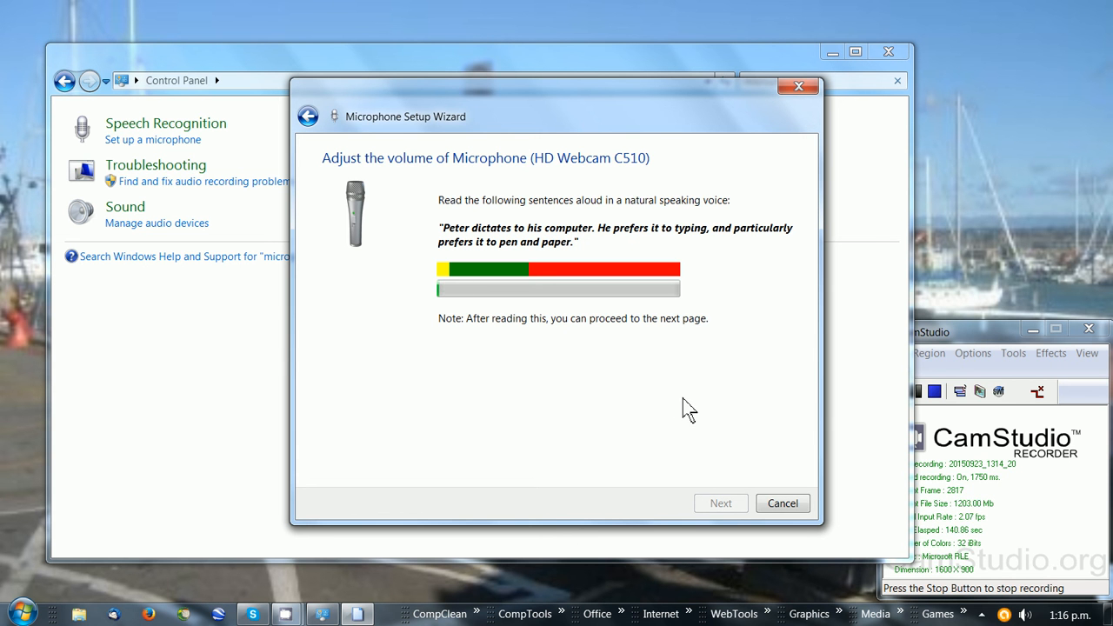
mouse_move(696, 393)
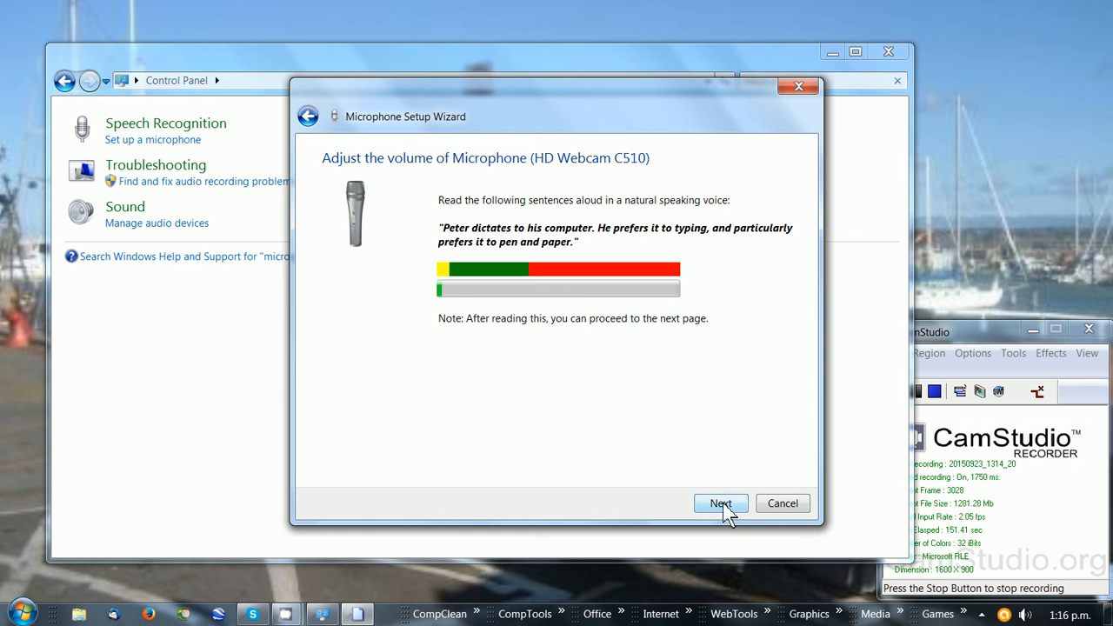
left_click(720, 505)
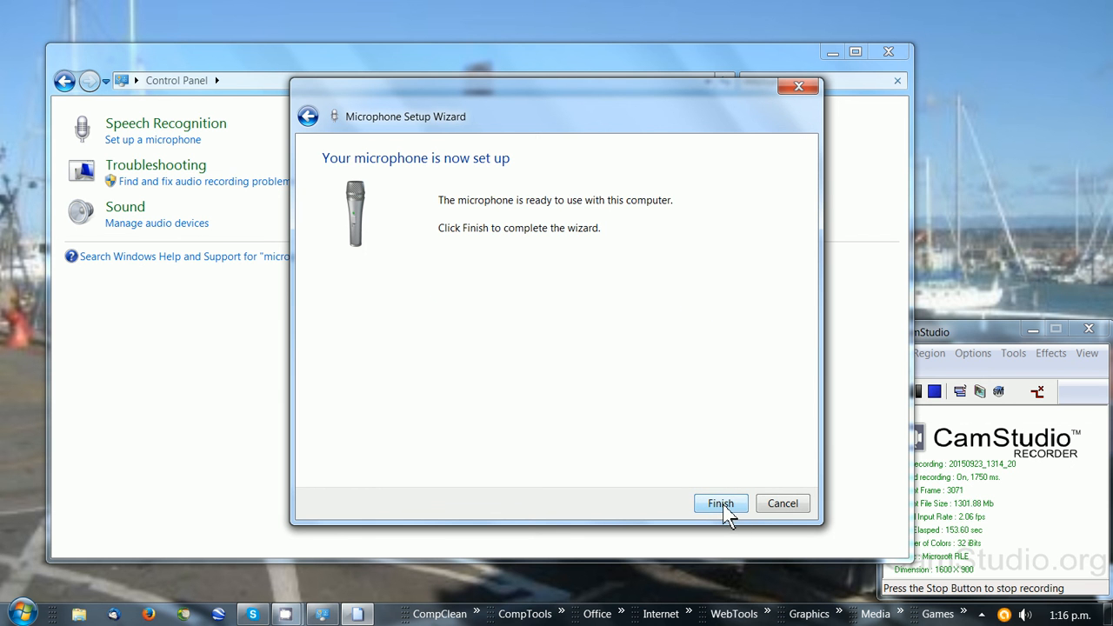
- Finish the Microphone Setup Wizard, leaving the microphone search results showing
left_click(720, 503)
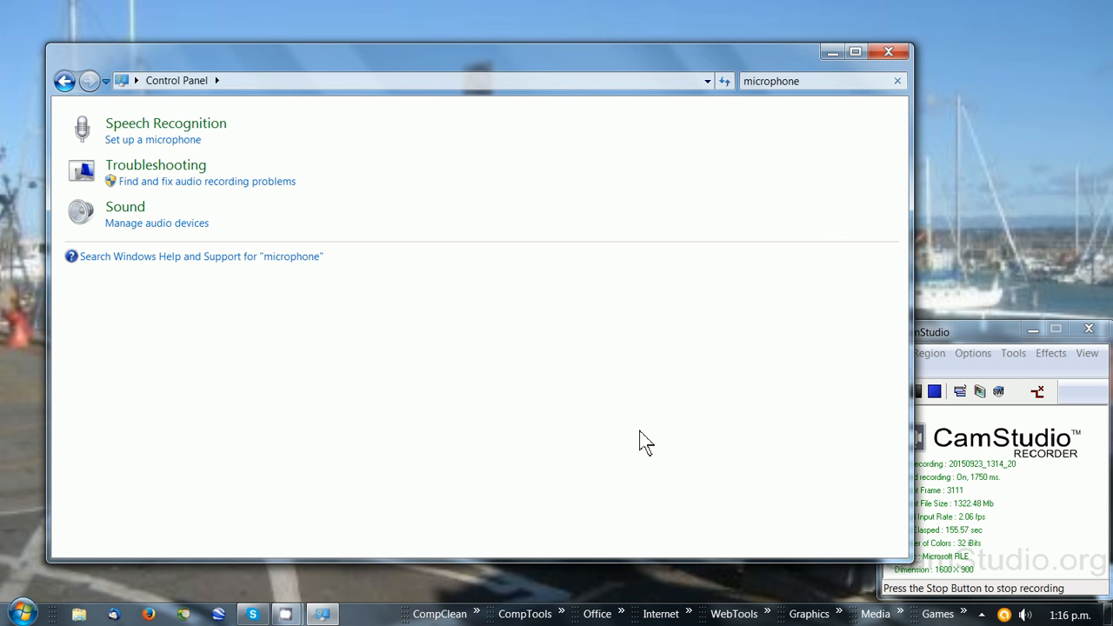
mouse_move(713, 252)
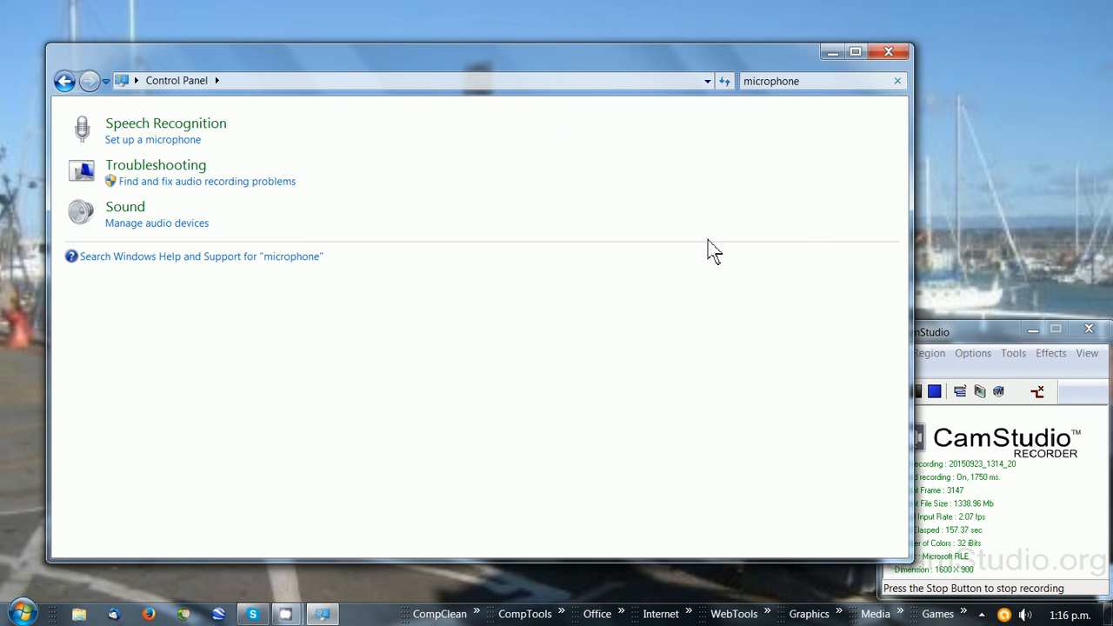
mouse_move(760, 132)
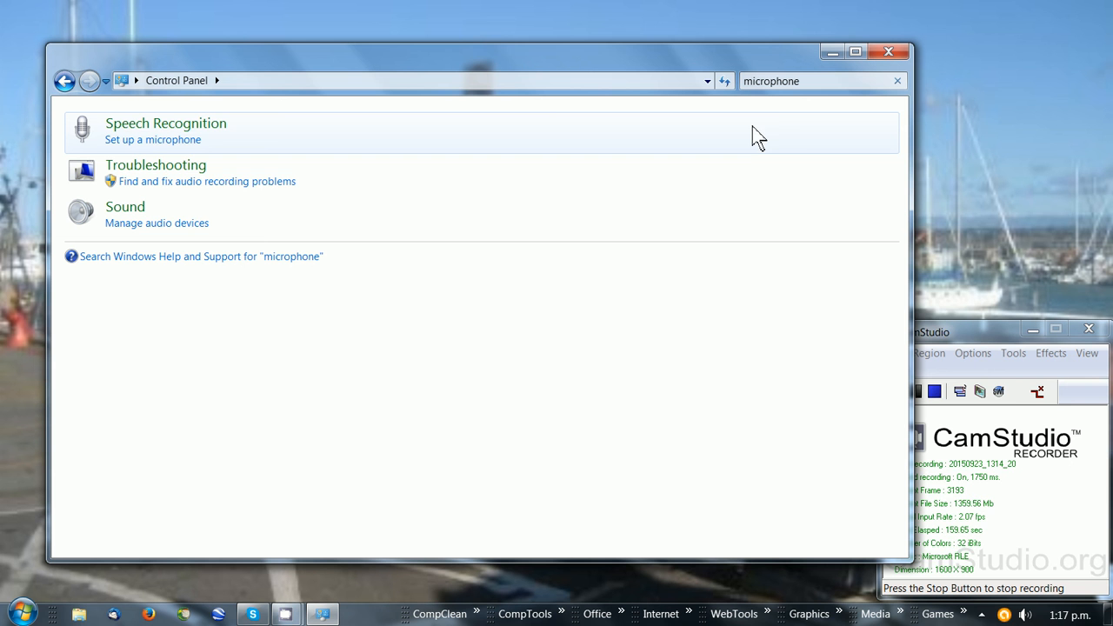
mouse_move(783, 131)
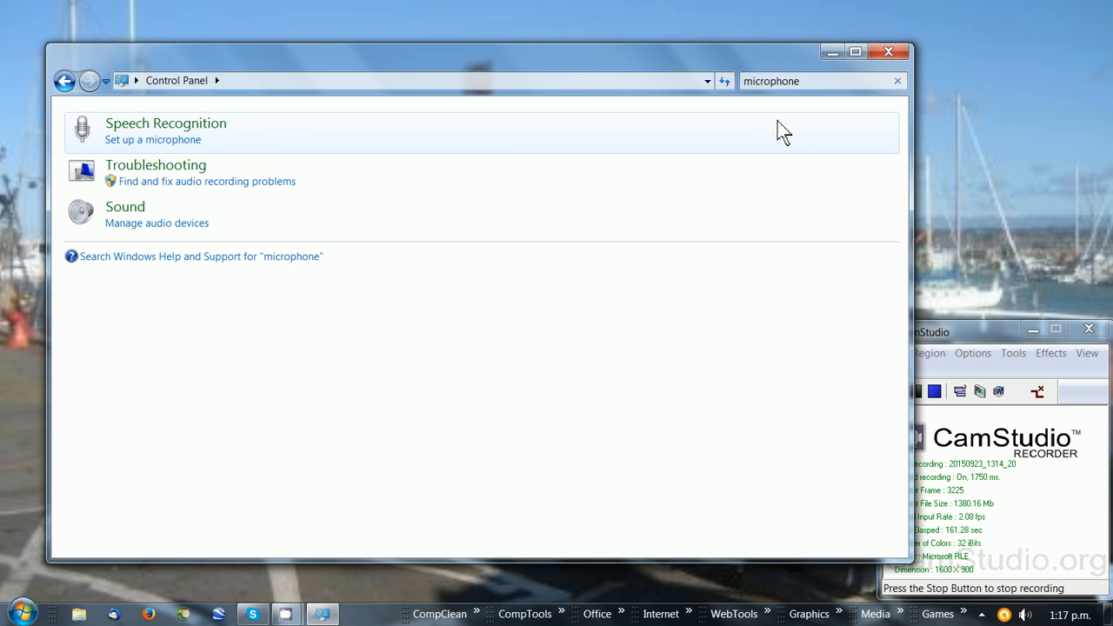
mouse_move(868, 120)
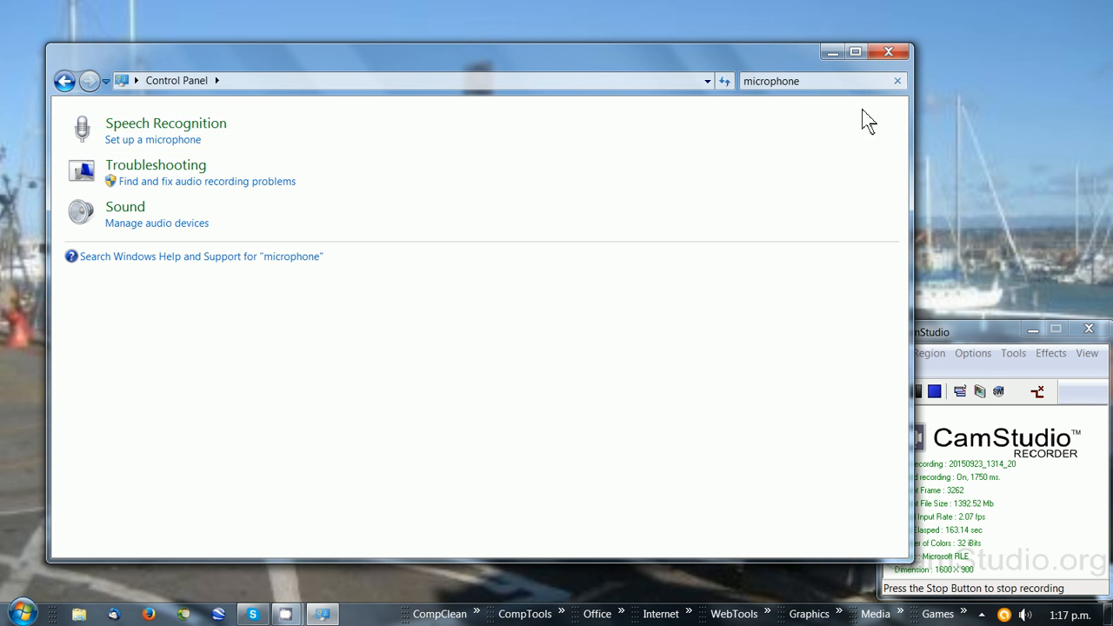